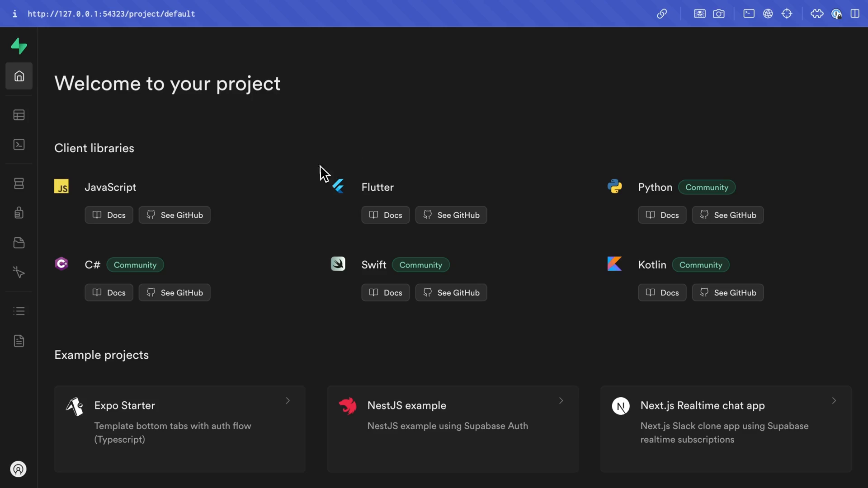
{"action": "mouse_move", "coordinate": [364, 180]}
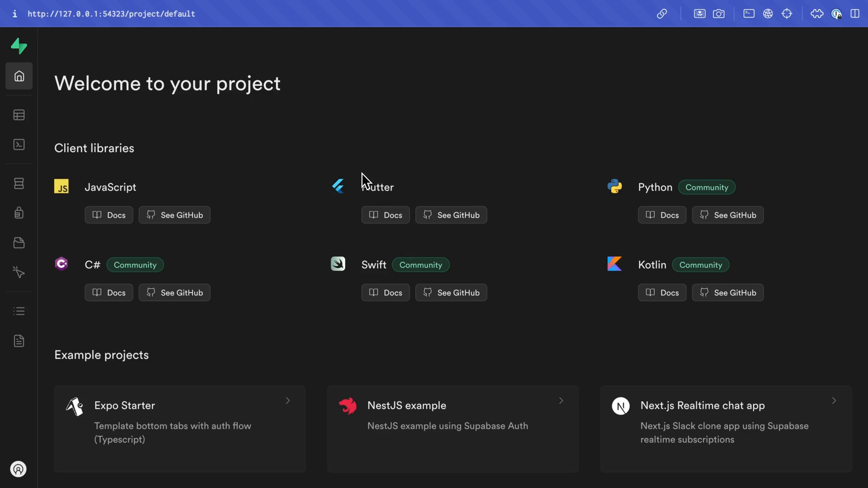
{"action": "mouse_move", "coordinate": [88, 32]}
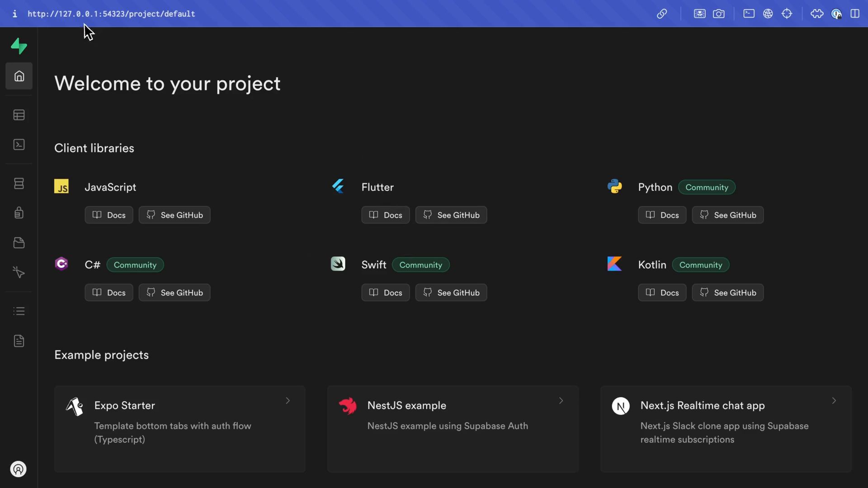
Step: Go to the Table Editor for the local project, which lists the public embeddings table
{"action": "left_click", "coordinate": [19, 115]}
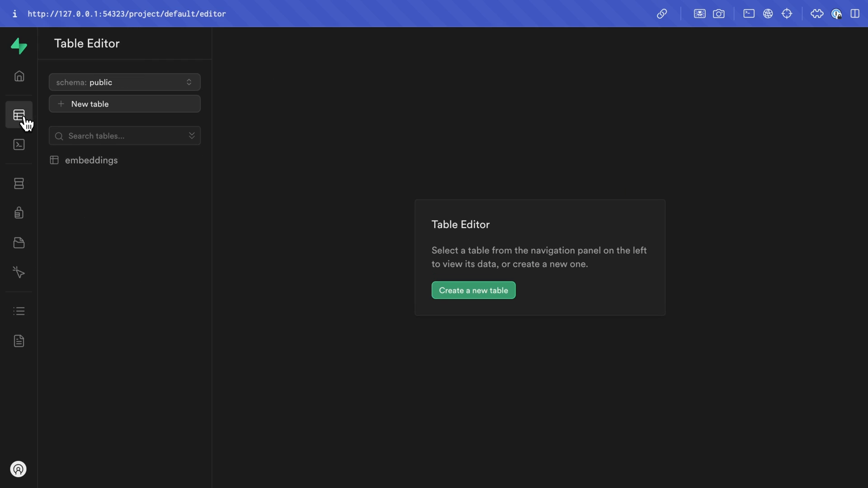
Step: Show the embeddings table's 12 rows with their ids, content words and vectors
{"action": "left_click", "coordinate": [92, 160]}
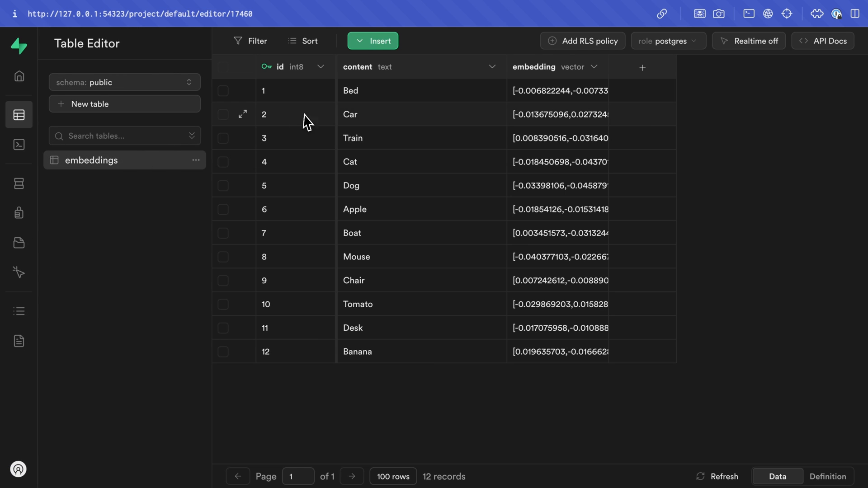
{"action": "mouse_move", "coordinate": [532, 125]}
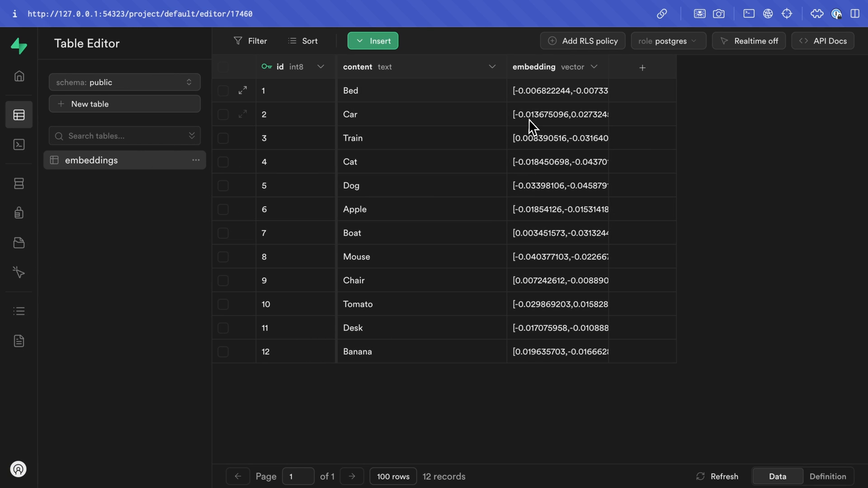
{"action": "mouse_move", "coordinate": [500, 325]}
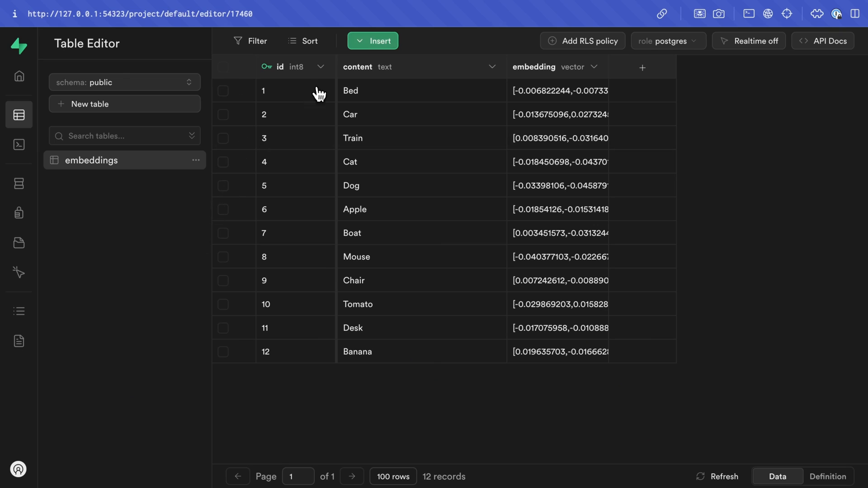
Step: Insert a new row with content 'Laptop', save it, and refresh to see its embedding filled in
{"action": "left_click", "coordinate": [372, 40]}
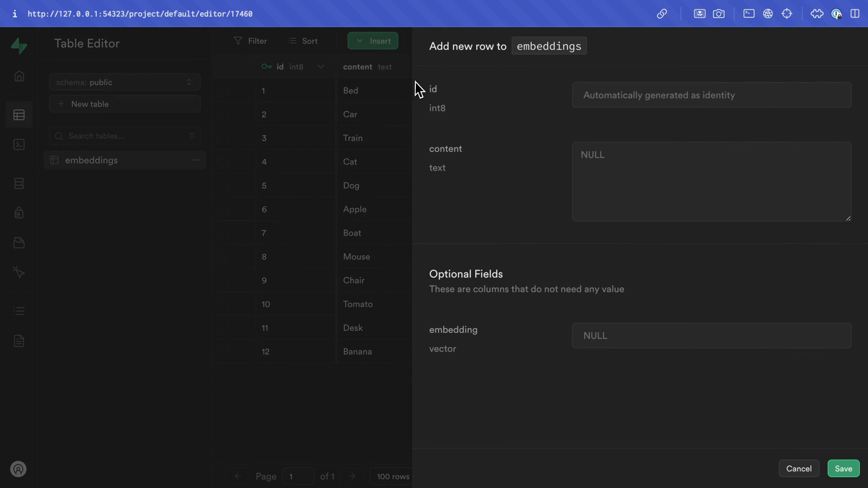
{"action": "type", "text": "La"}
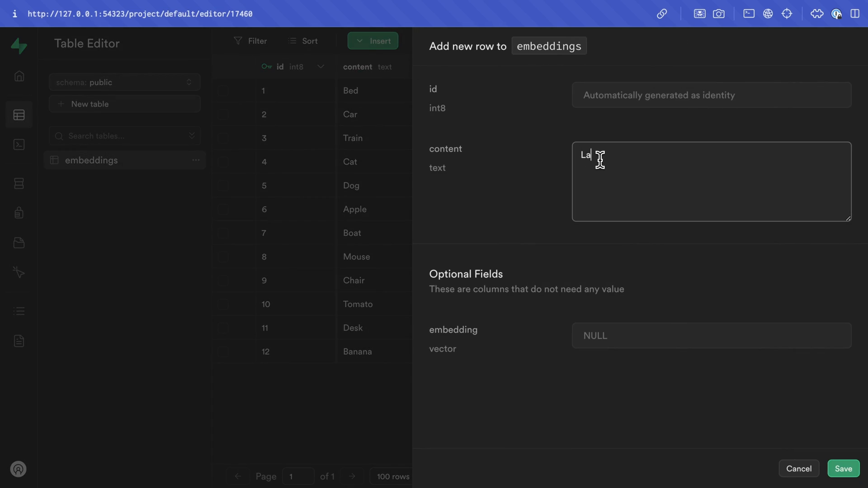
{"action": "left_click", "coordinate": [843, 470]}
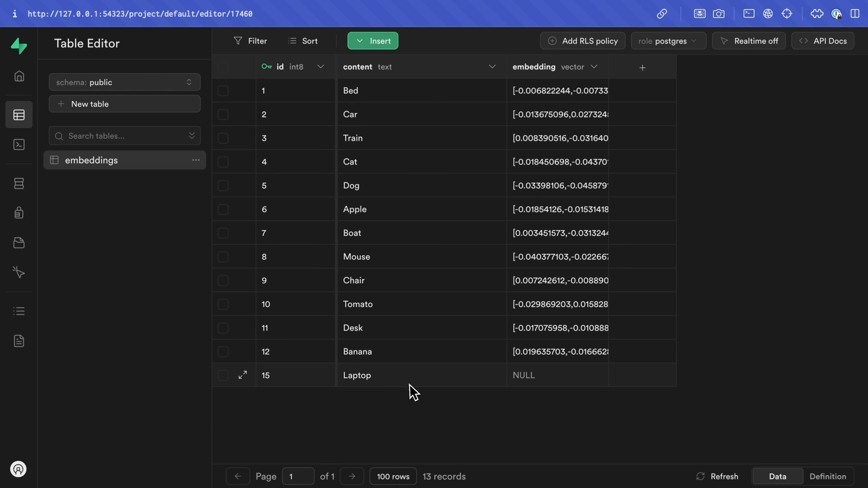
{"action": "mouse_move", "coordinate": [377, 384]}
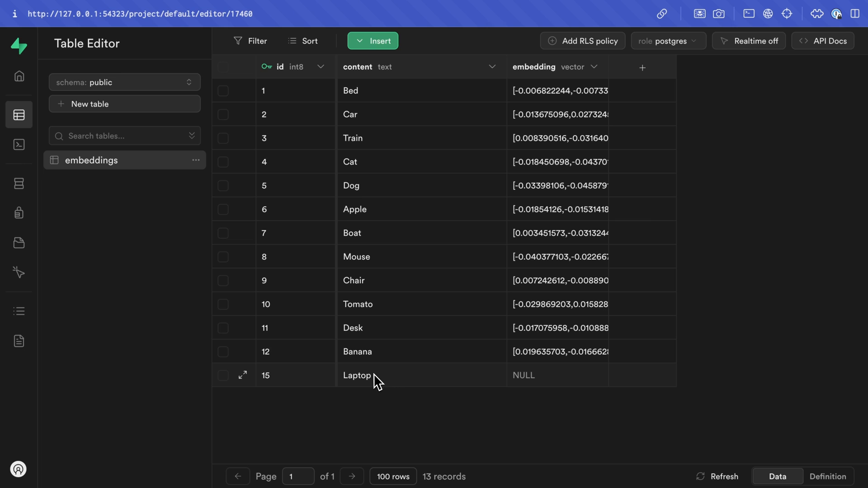
{"action": "mouse_move", "coordinate": [508, 391]}
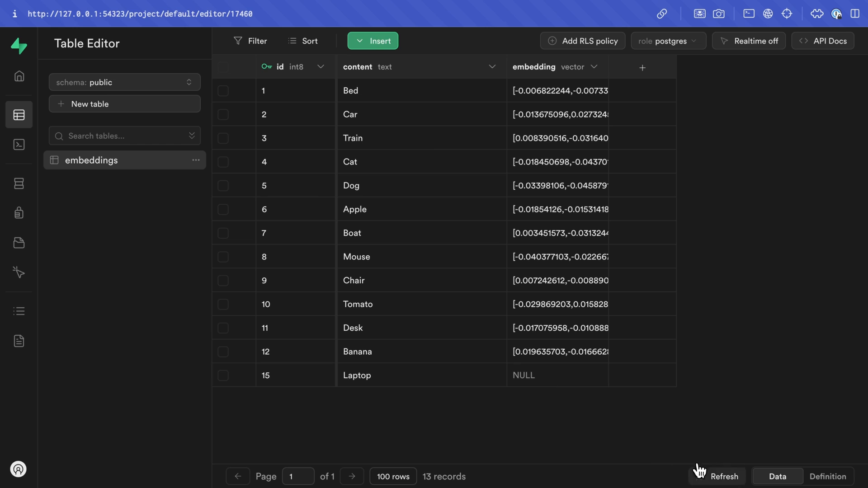
{"action": "left_click", "coordinate": [724, 476]}
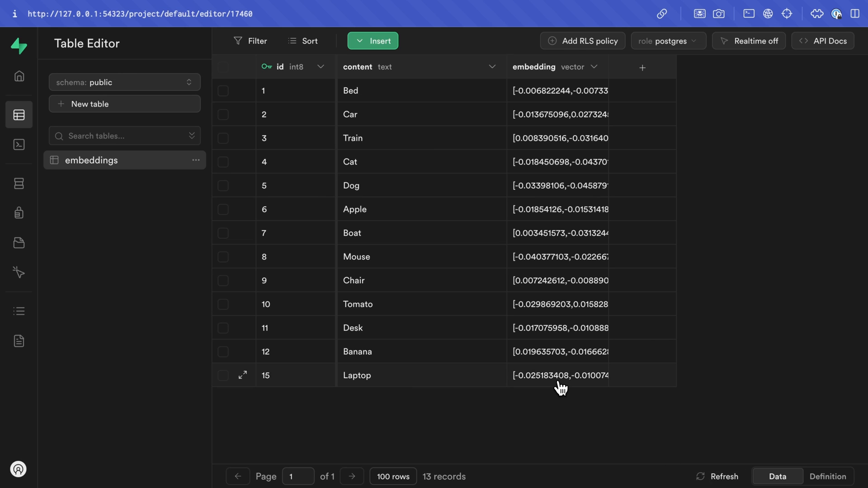
{"action": "mouse_move", "coordinate": [575, 384]}
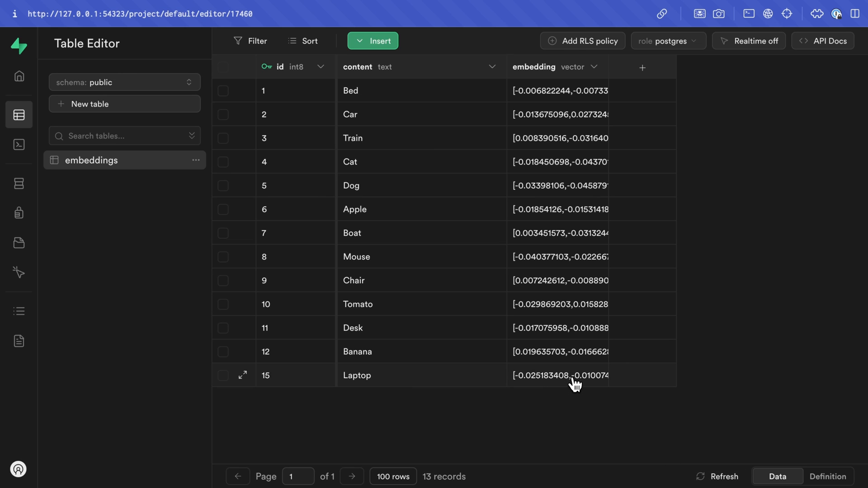
{"action": "mouse_move", "coordinate": [177, 203]}
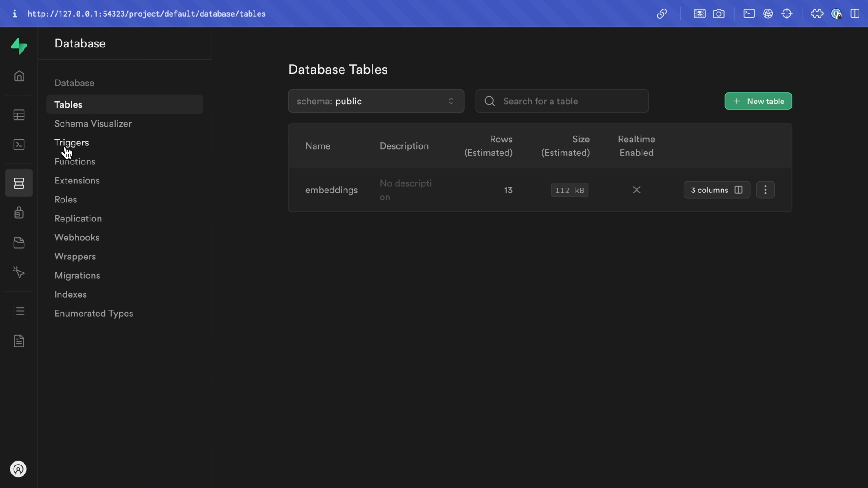
Step: View the database triggers behind the automatic generate-embedding function
{"action": "left_click", "coordinate": [72, 142]}
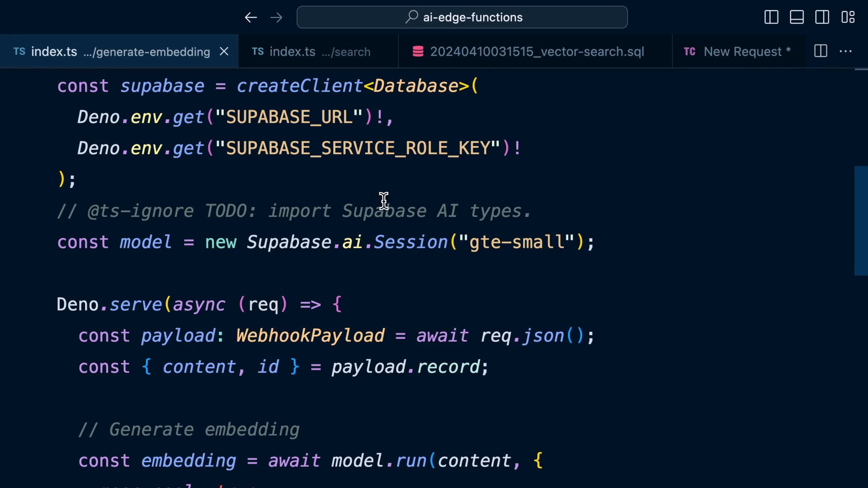
{"action": "double_click", "coordinate": [162, 86]}
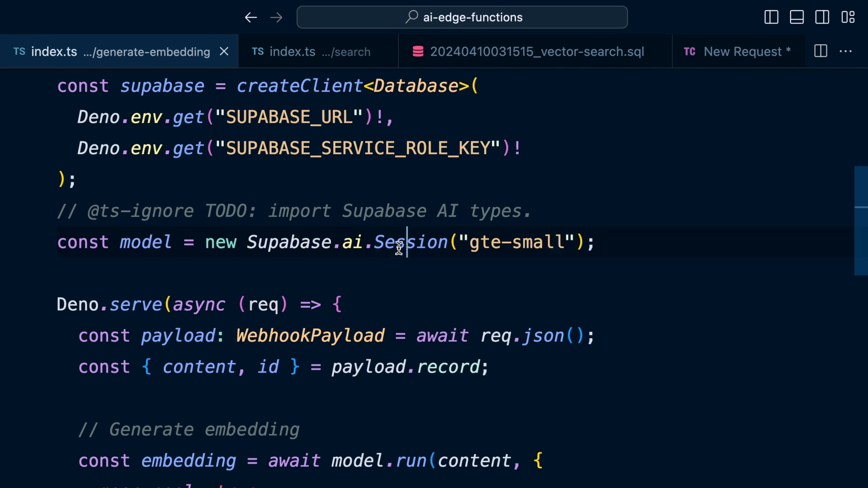
{"action": "double_click", "coordinate": [411, 242]}
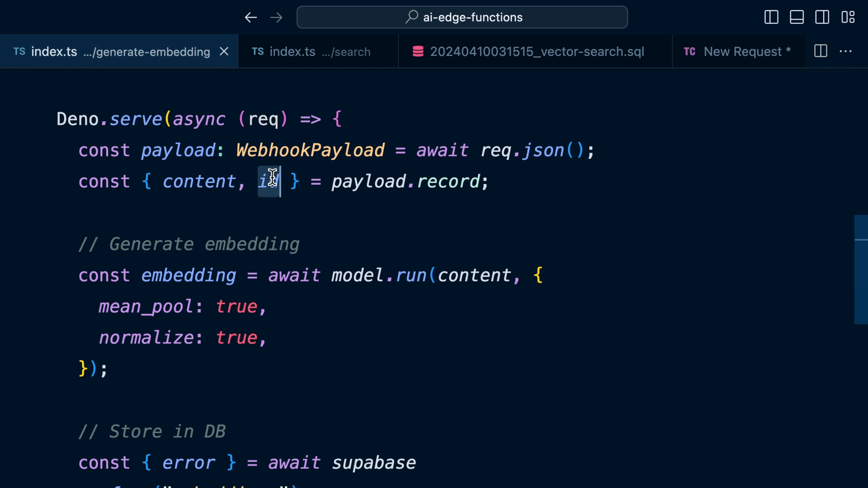
{"action": "mouse_move", "coordinate": [449, 181]}
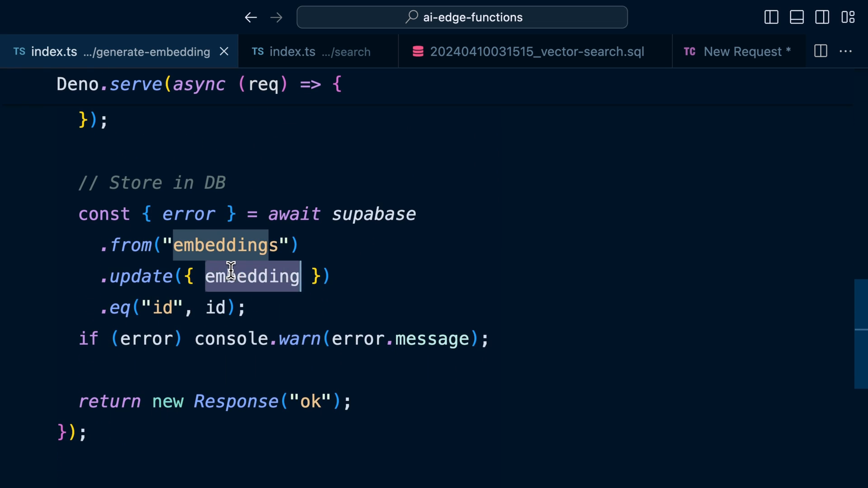
{"action": "left_click", "coordinate": [222, 245]}
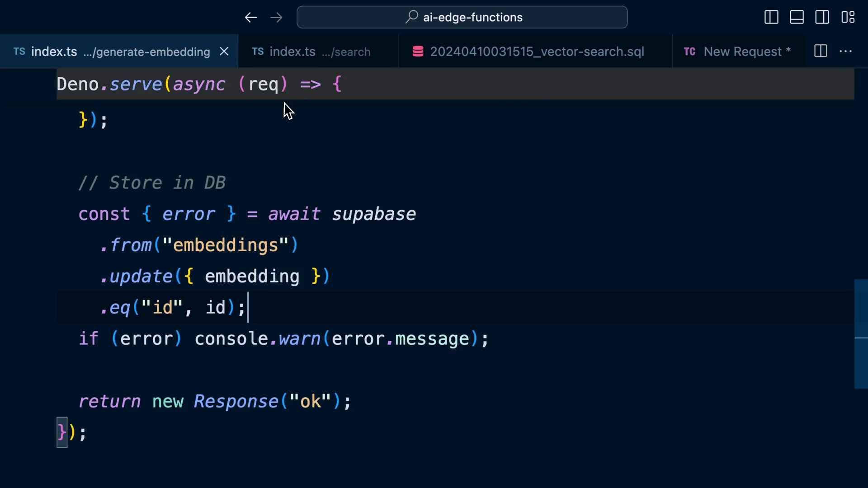
{"action": "left_click", "coordinate": [316, 51]}
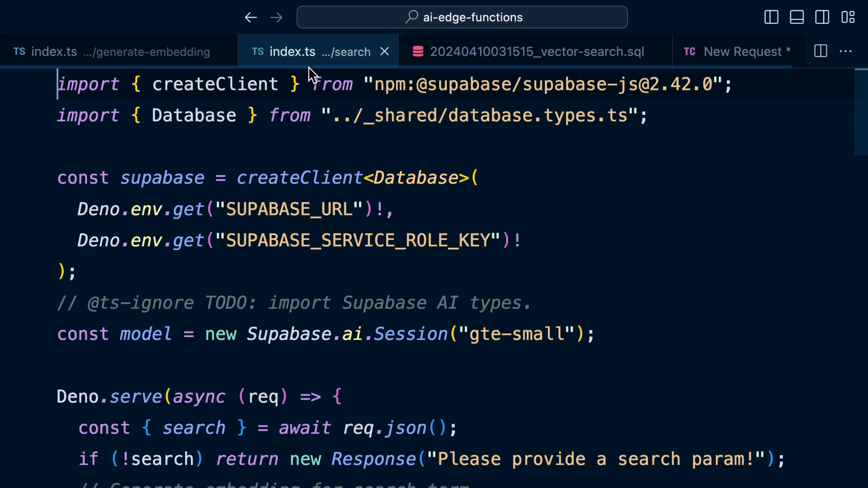
{"action": "mouse_move", "coordinate": [145, 333]}
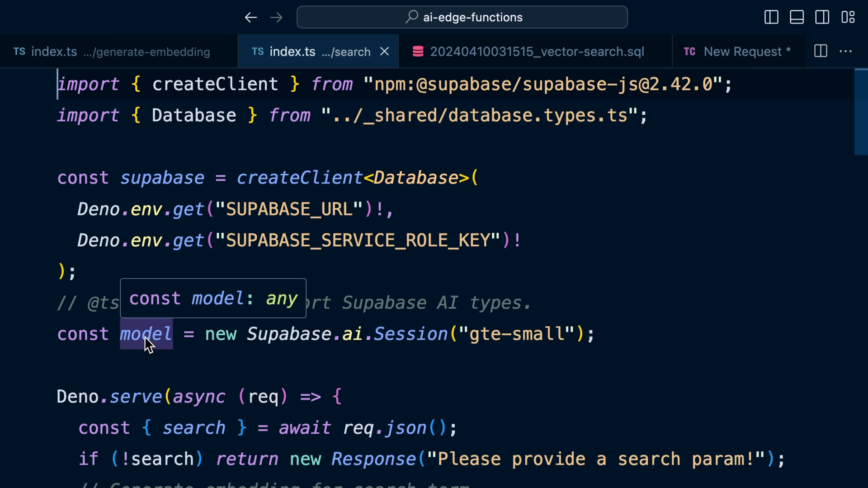
{"action": "scroll", "scroll_direction": "down", "scroll_amount": 3}
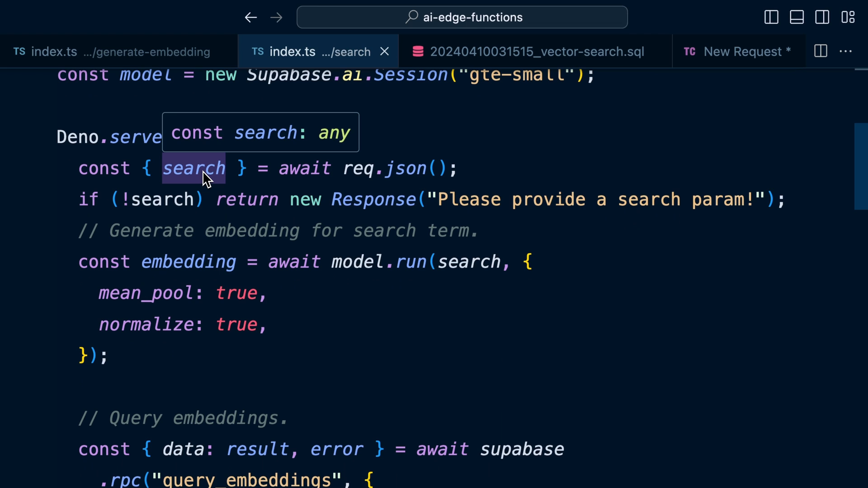
{"action": "mouse_move", "coordinate": [359, 169]}
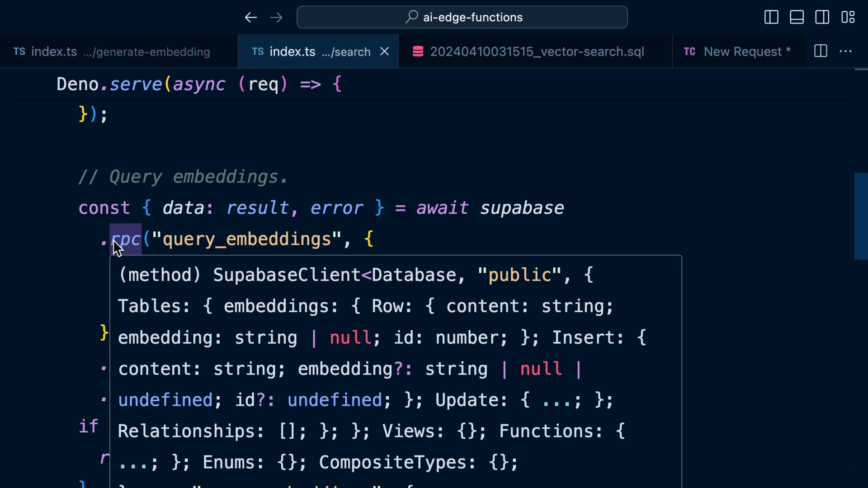
{"action": "mouse_move", "coordinate": [261, 253]}
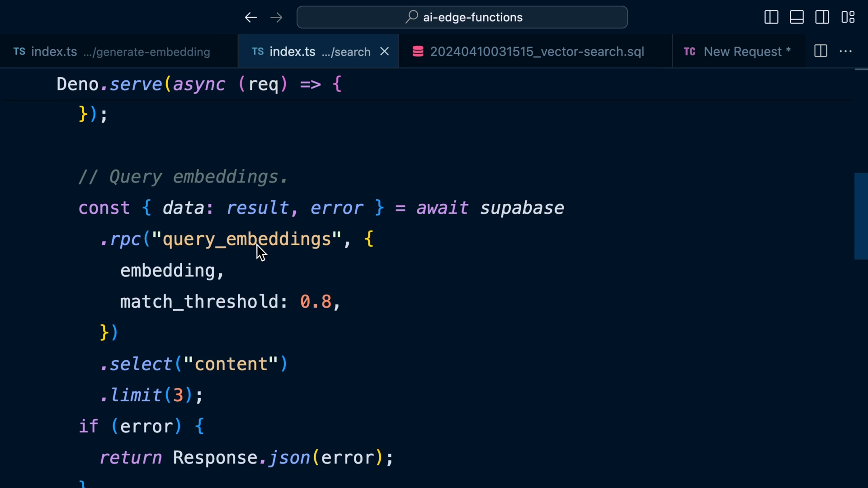
{"action": "mouse_move", "coordinate": [287, 253]}
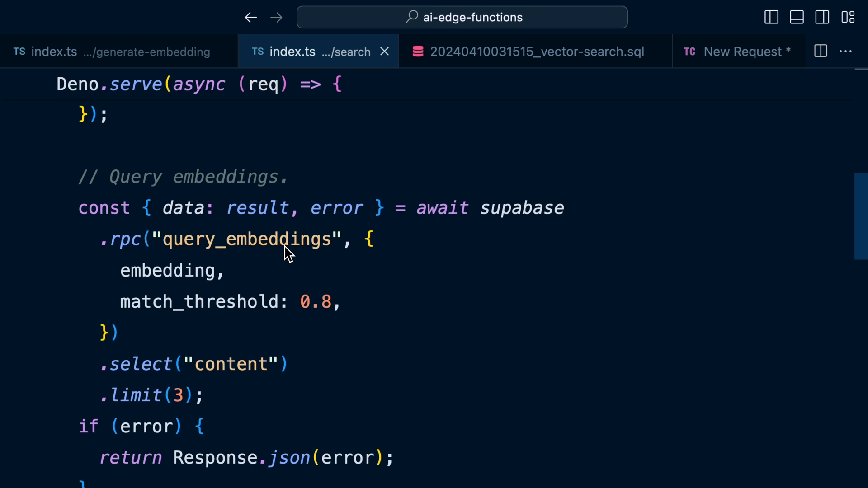
{"action": "mouse_move", "coordinate": [169, 270]}
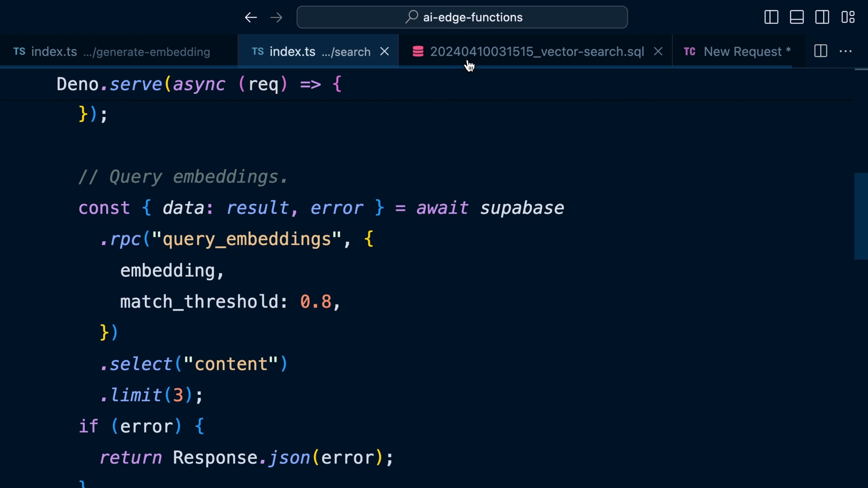
{"action": "left_click", "coordinate": [536, 51]}
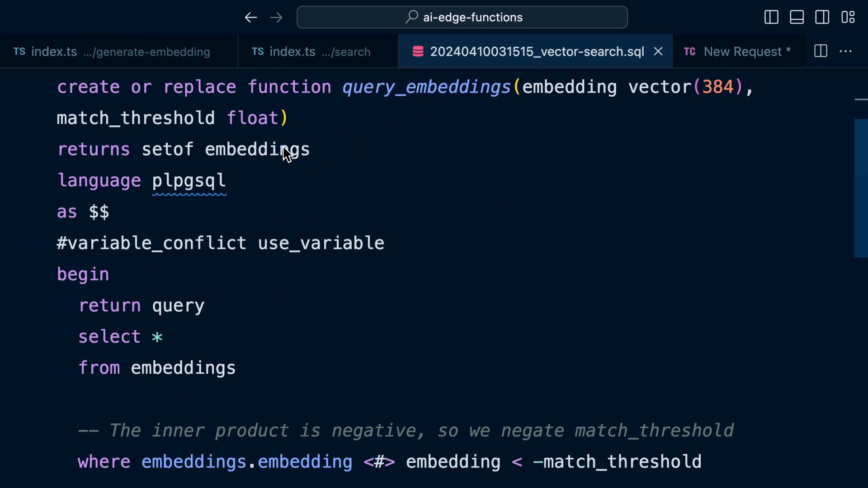
{"action": "mouse_move", "coordinate": [165, 161]}
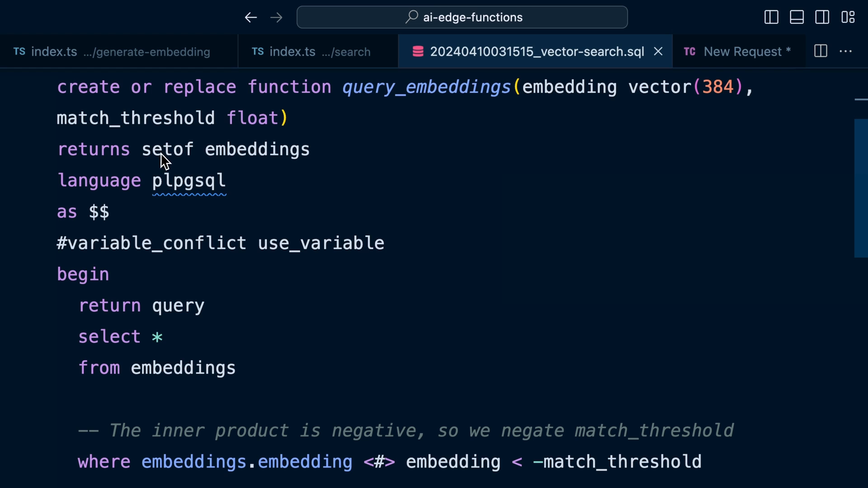
{"action": "mouse_move", "coordinate": [250, 157]}
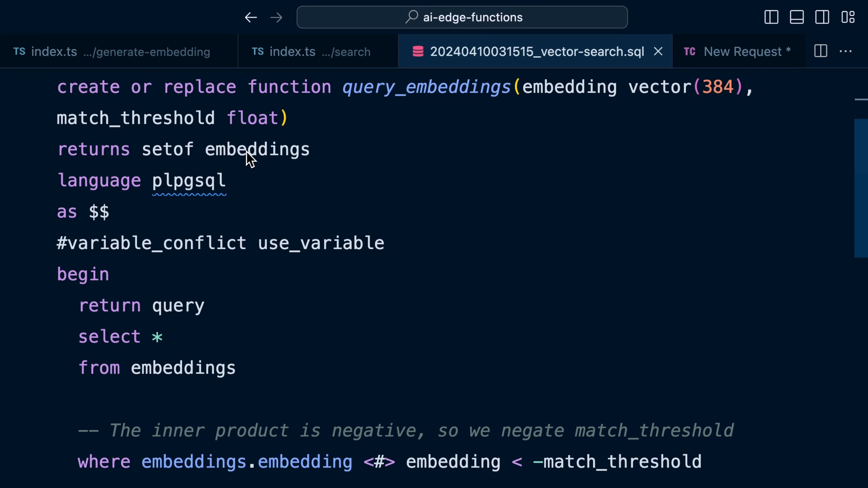
{"action": "scroll", "scroll_direction": "down", "scroll_amount": 3}
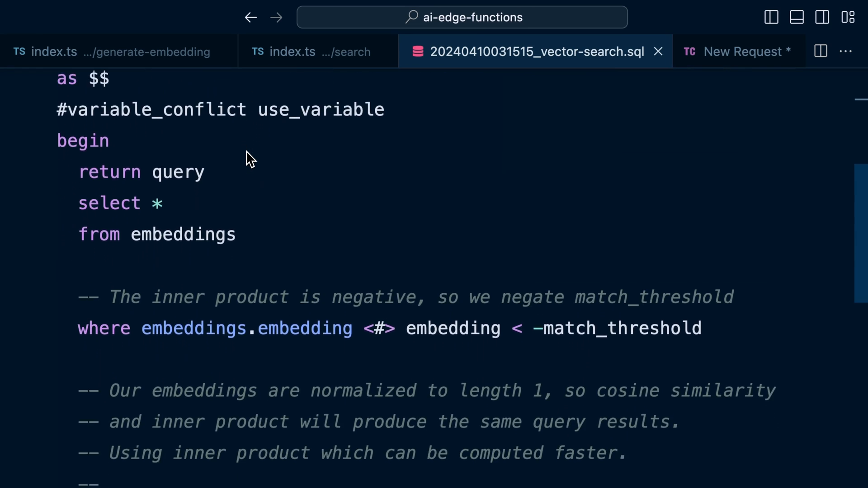
{"action": "scroll", "scroll_direction": "down", "scroll_amount": 3}
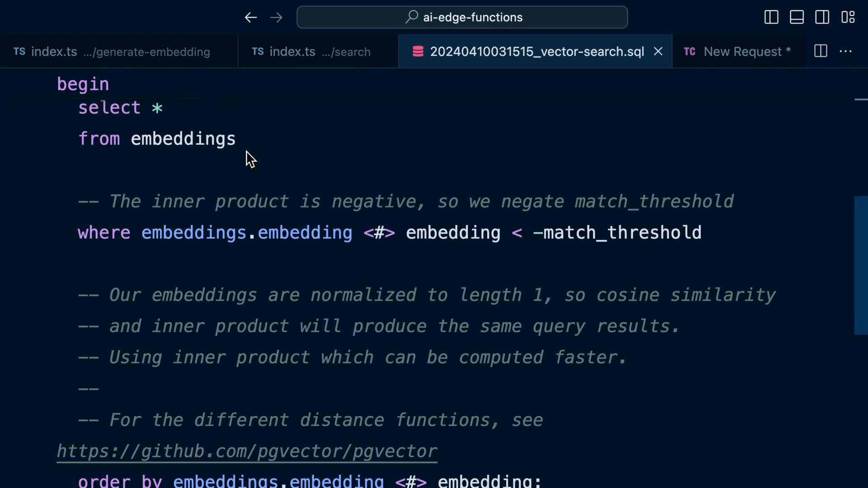
{"action": "scroll", "scroll_direction": "down", "scroll_amount": 3}
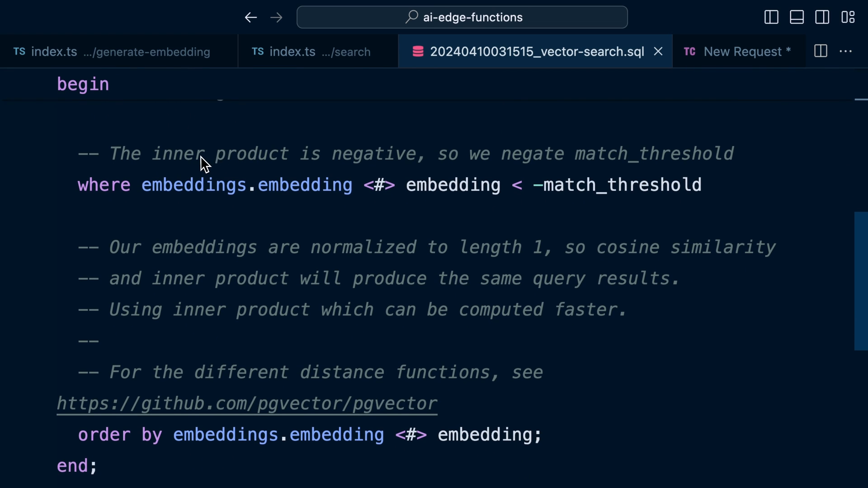
{"action": "mouse_move", "coordinate": [358, 253]}
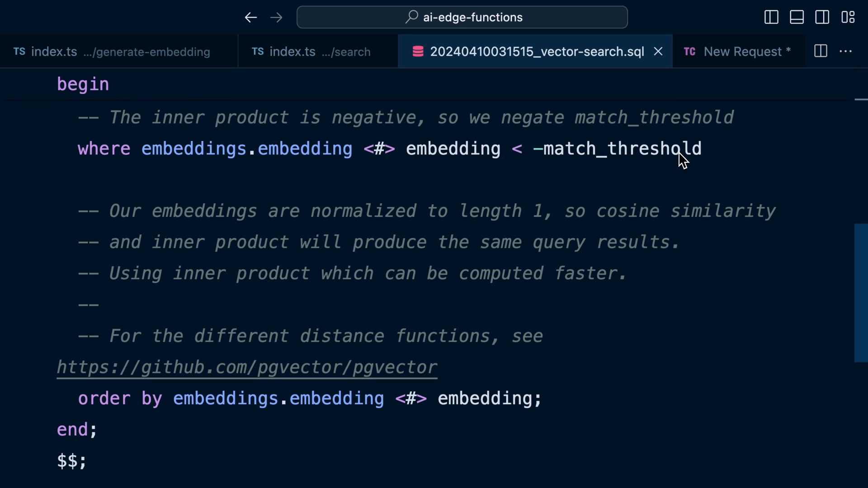
{"action": "left_click", "coordinate": [303, 52]}
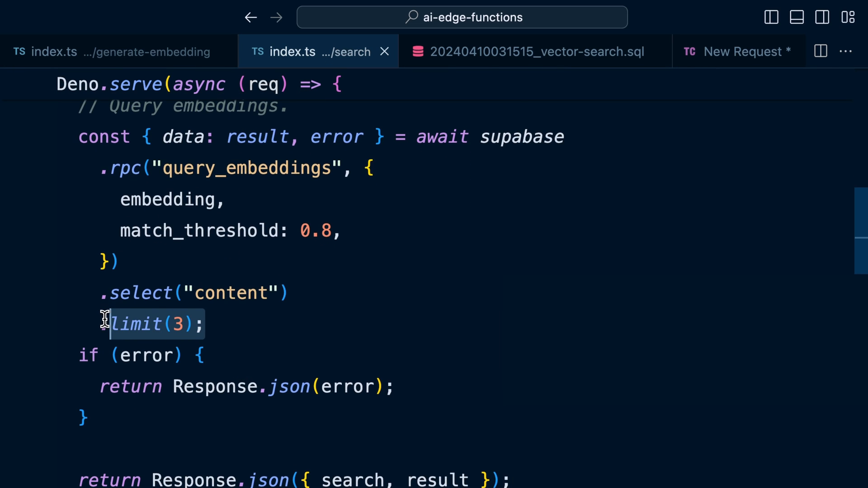
Step: Scroll past the curl example and bring up the POST request to the local search endpoint
{"action": "scroll", "scroll_direction": "down", "scroll_amount": 3}
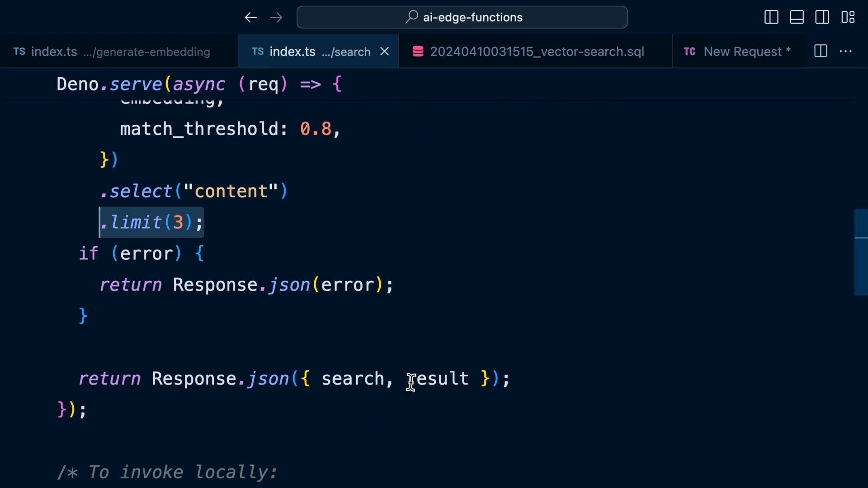
{"action": "scroll", "scroll_direction": "down", "scroll_amount": 3}
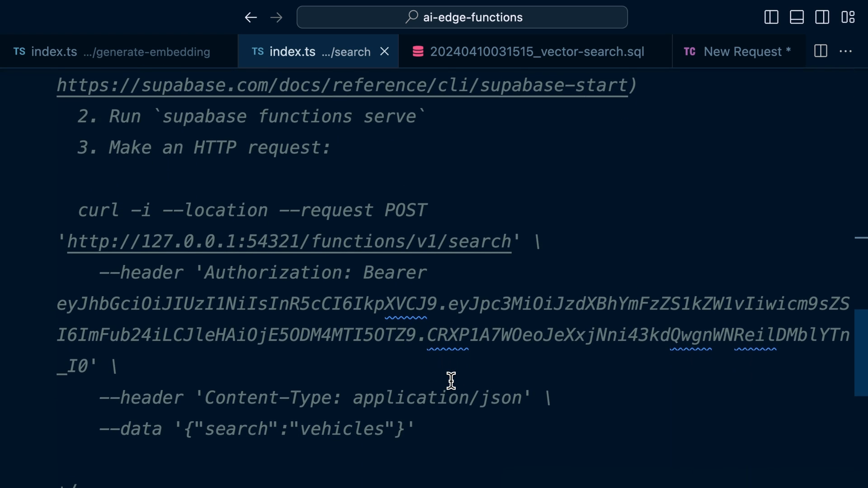
{"action": "scroll", "scroll_direction": "down", "scroll_amount": 3}
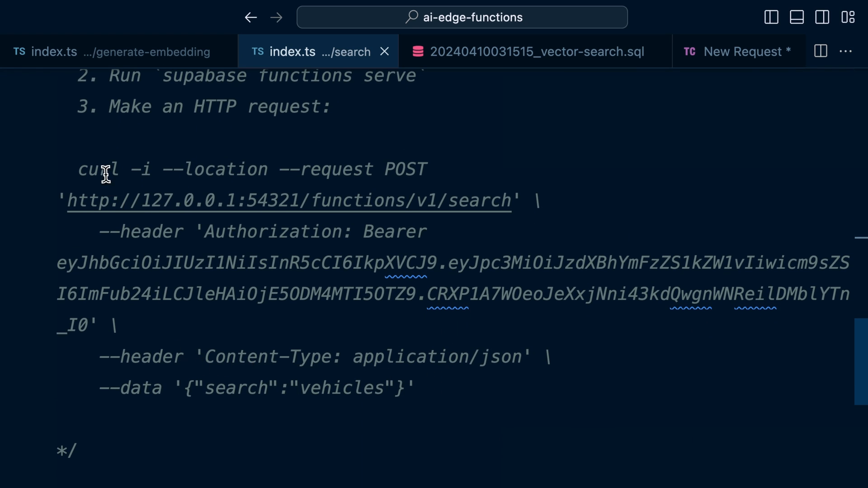
{"action": "left_click", "coordinate": [730, 51]}
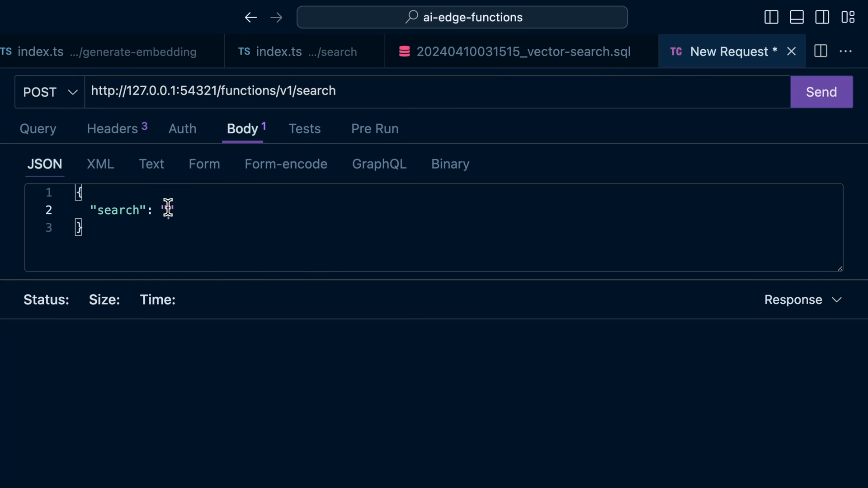
Step: Search for 'vehicles' getting Boat and Train, then for 'fruit' getting Banana, Apple and Tomato
{"action": "type", "text": "vehicles"}
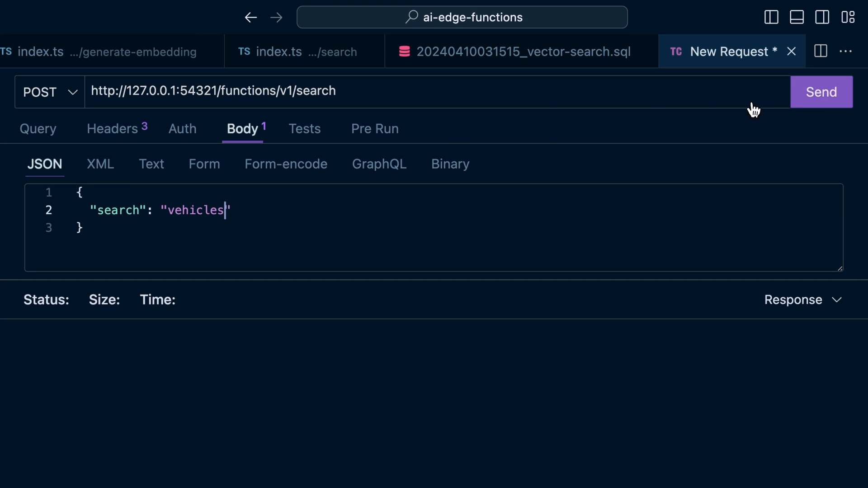
{"action": "left_click", "coordinate": [822, 92]}
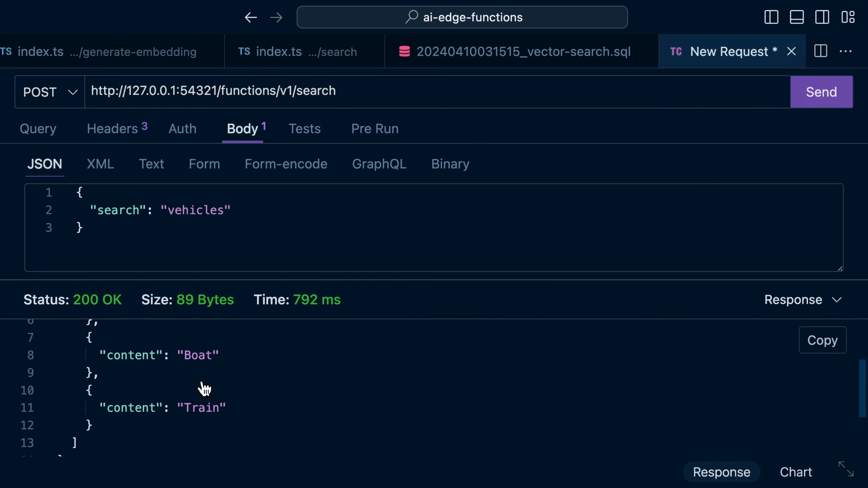
{"action": "type", "text": "fruit"}
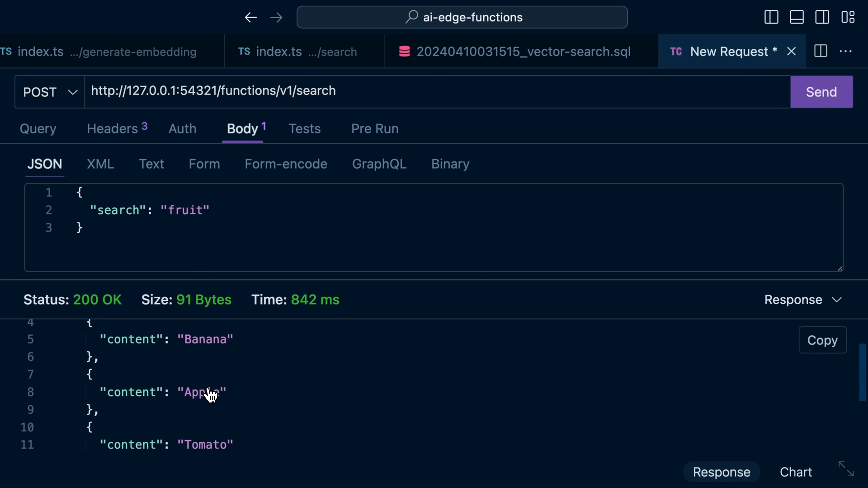
{"action": "mouse_move", "coordinate": [201, 425]}
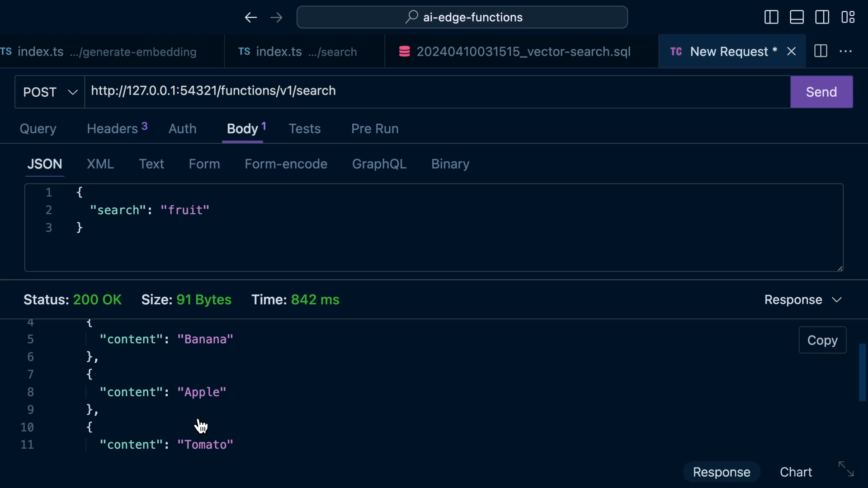
Step: Search for 'computer' and highlight the Laptop and Mouse matches in the 200 OK response
{"action": "type", "text": "computer"}
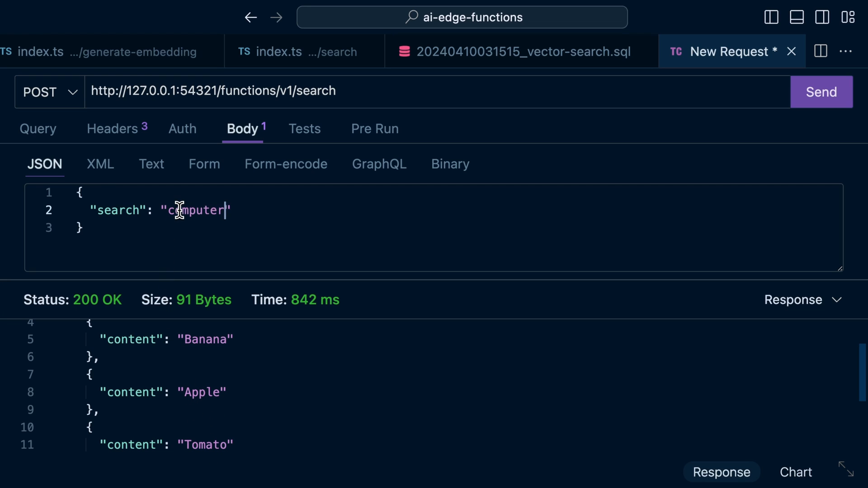
{"action": "left_click", "coordinate": [822, 92]}
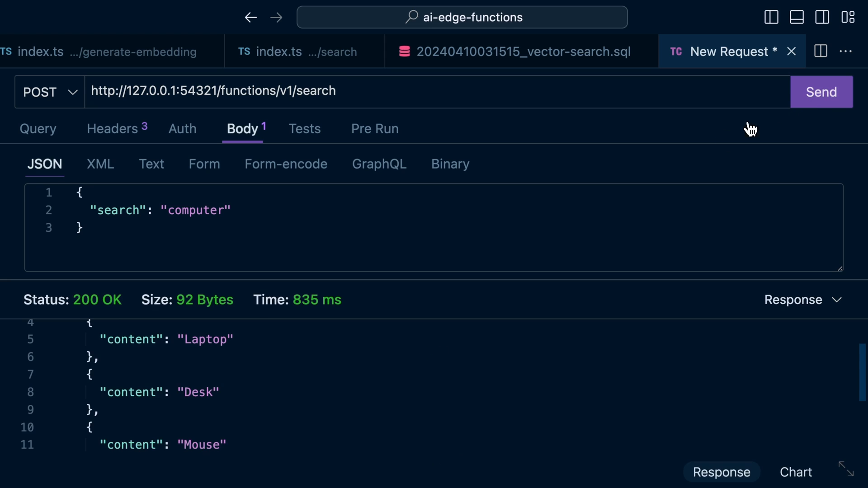
{"action": "double_click", "coordinate": [206, 339]}
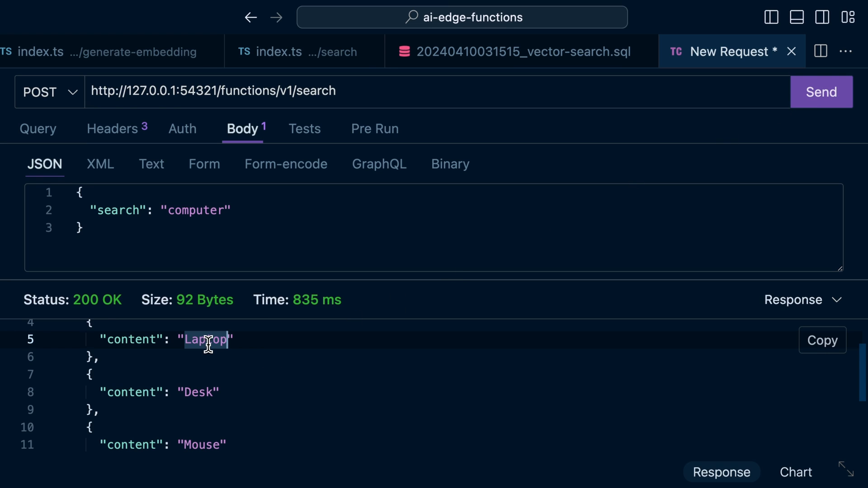
{"action": "double_click", "coordinate": [202, 445]}
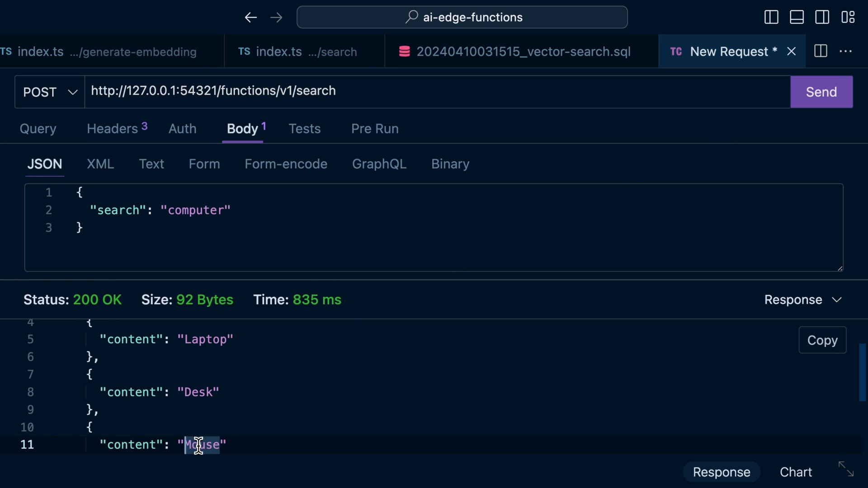